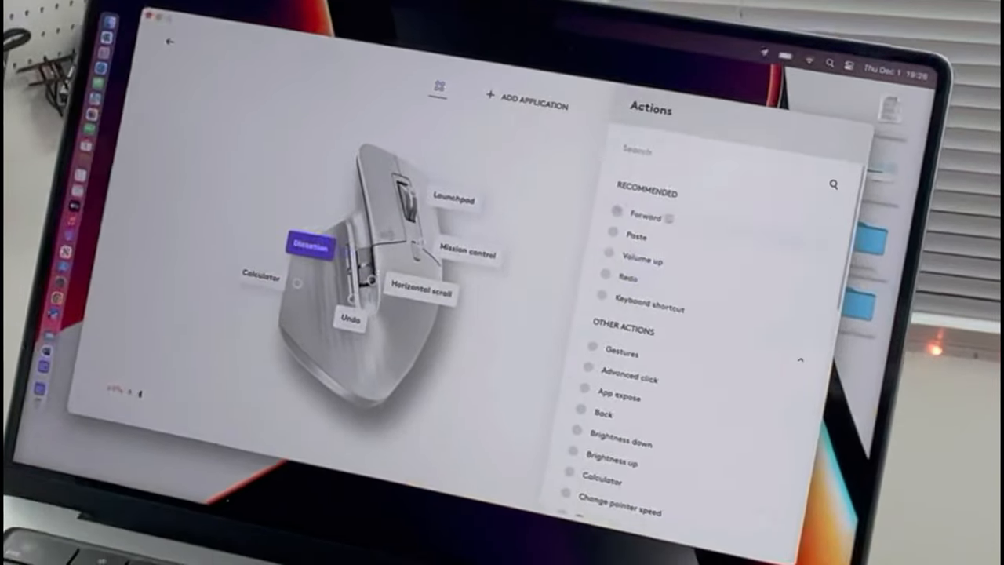
# - Switch the Dictation button's action to Keyboard shortcut, leaving the key combination unassigned
pyautogui.click(649, 308)
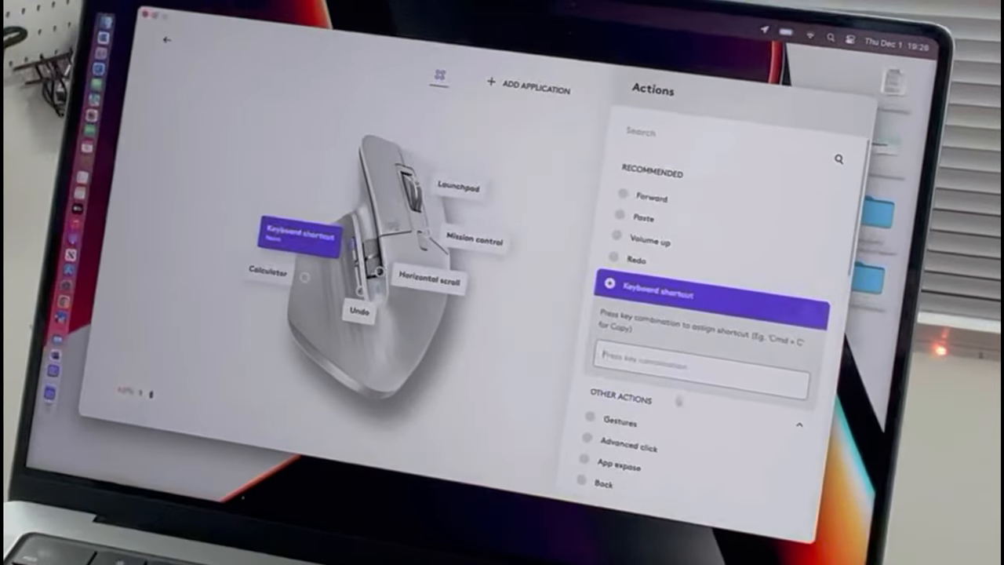
pyautogui.scroll(-3)
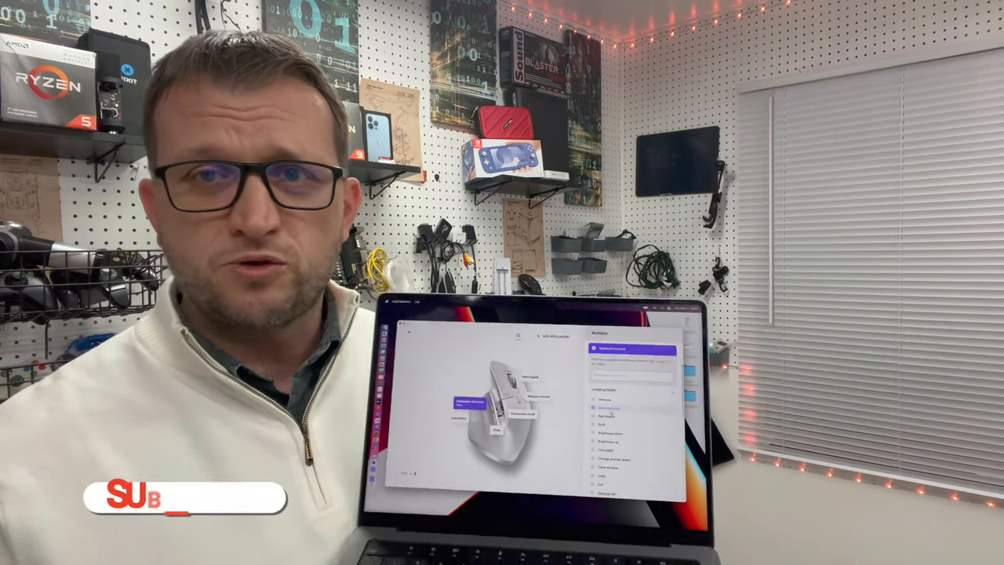
# - Browse the MX Master 3S firmware, backup, restore and factory reset settings
pyautogui.click(184, 498)
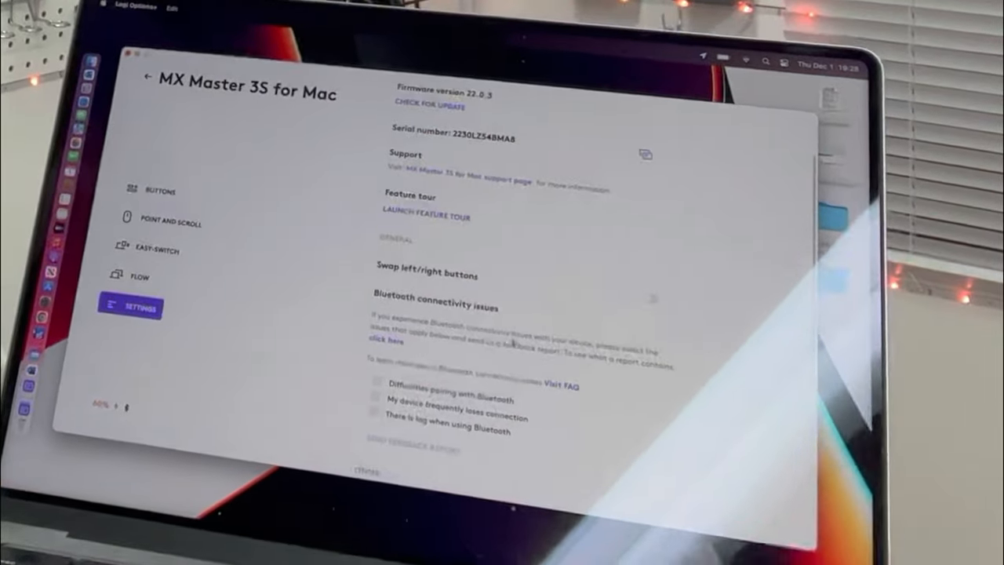
pyautogui.scroll(-3)
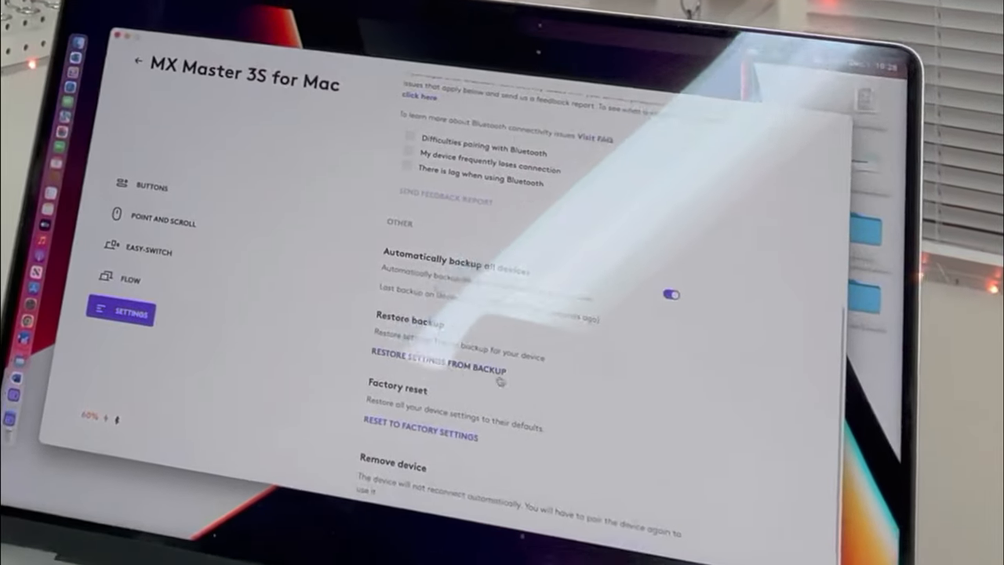
pyautogui.scroll(-3)
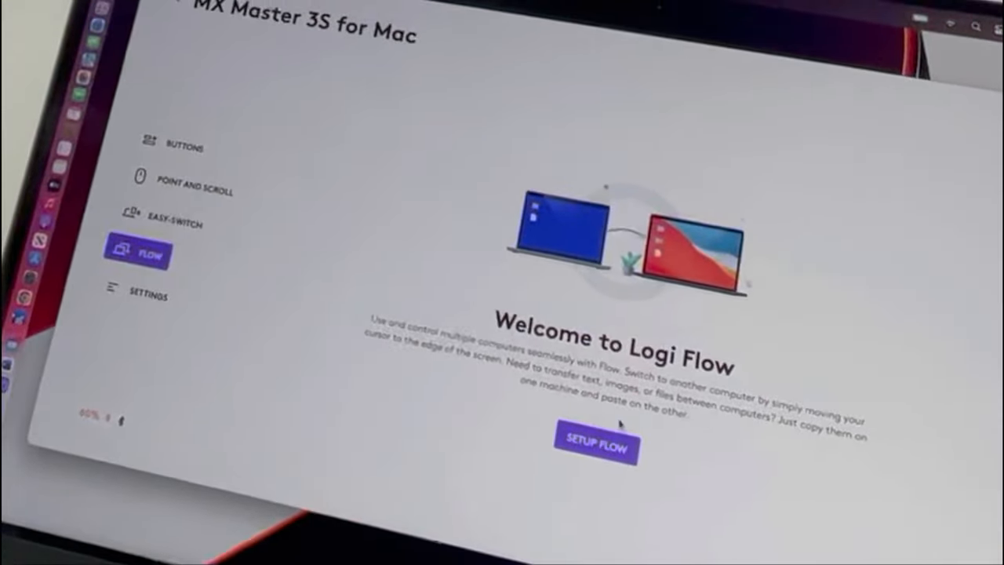
# - Start Logi Flow setup to reach the Connect other computer(s) screen
pyautogui.click(596, 445)
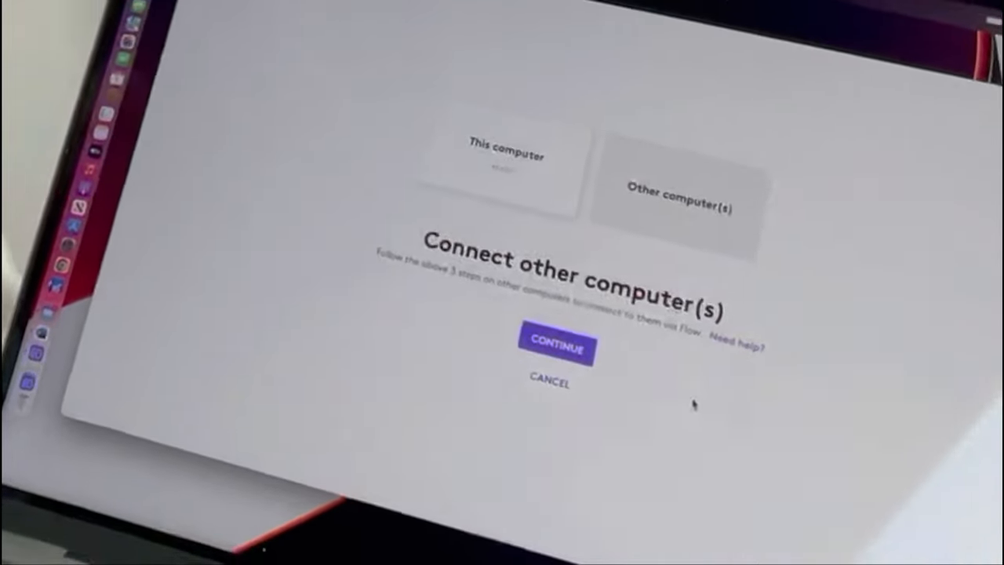